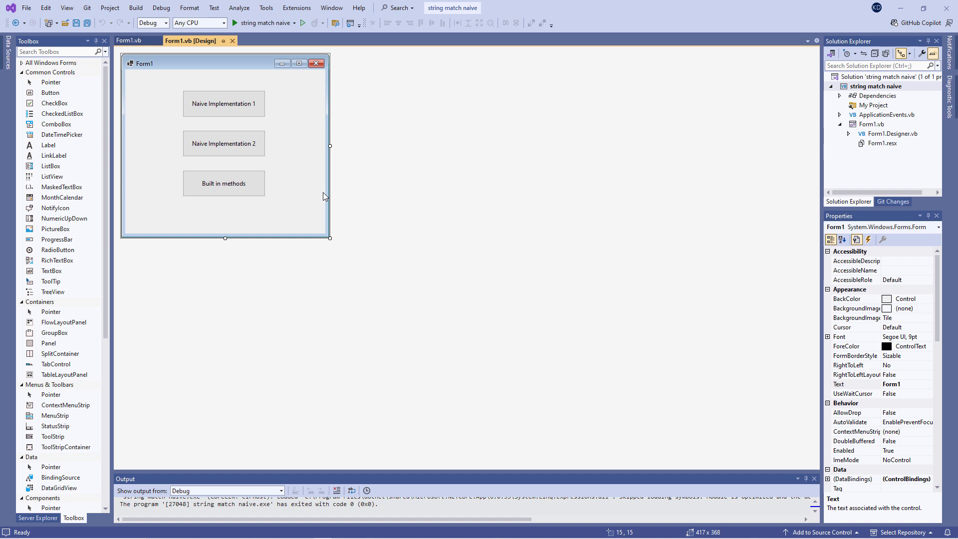
pyautogui.moveTo(345, 200)
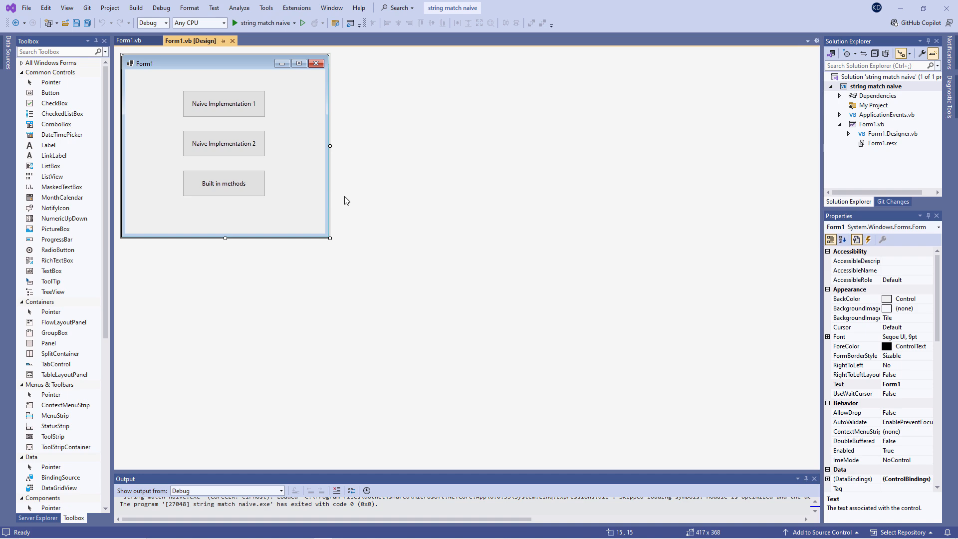
pyautogui.moveTo(188, 121)
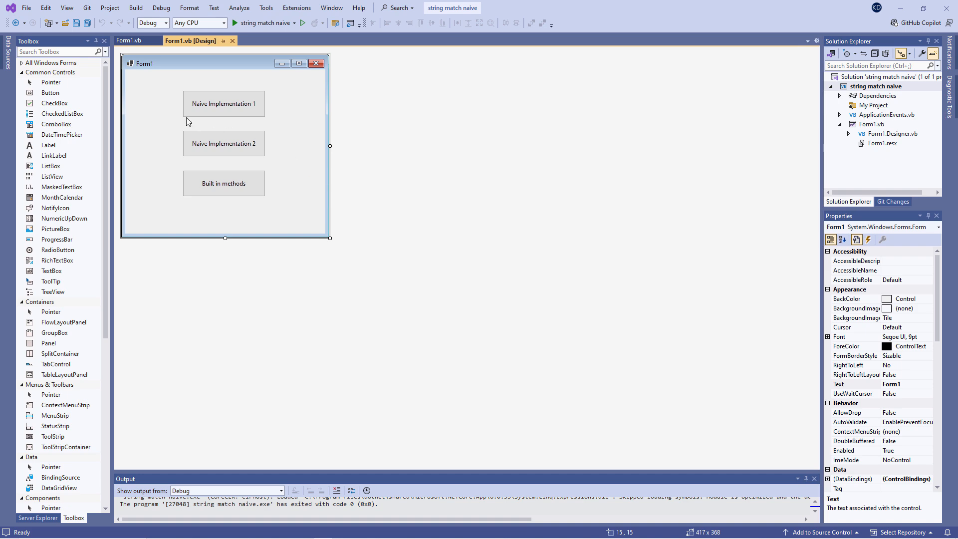
# Step: View the Naive Implementation 1 click handler and highlight the commented pattern character array
pyautogui.doubleClick(224, 103)
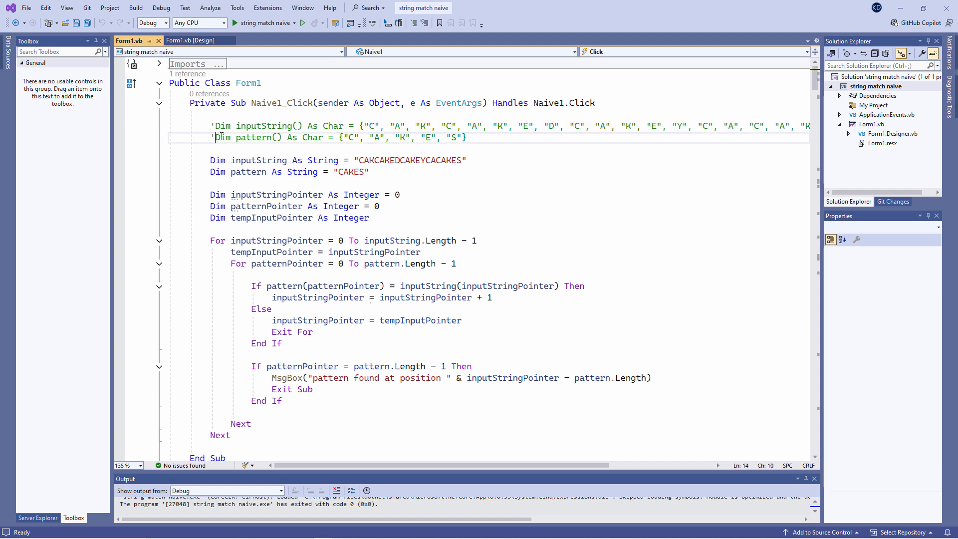
pyautogui.moveTo(216, 138); pyautogui.dragTo(322, 138)
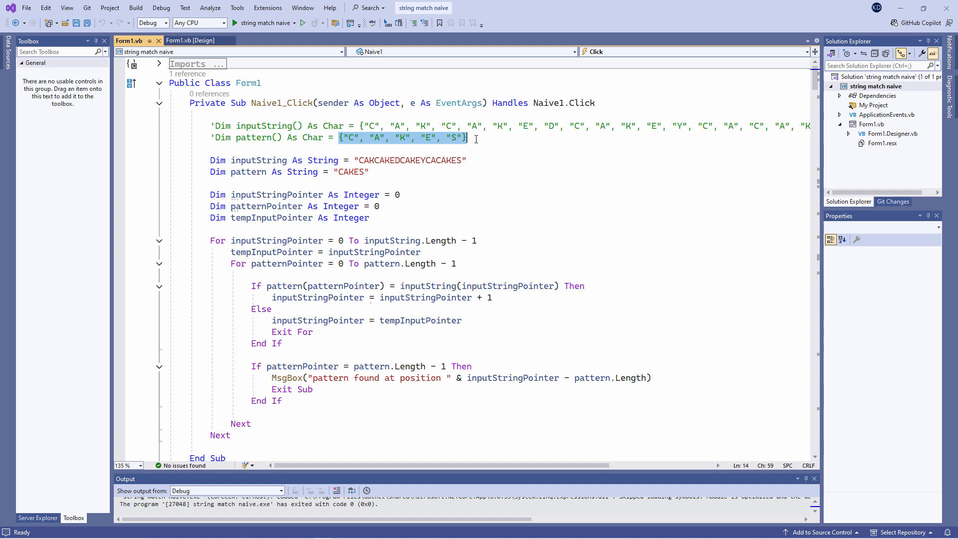
pyautogui.moveTo(492, 151)
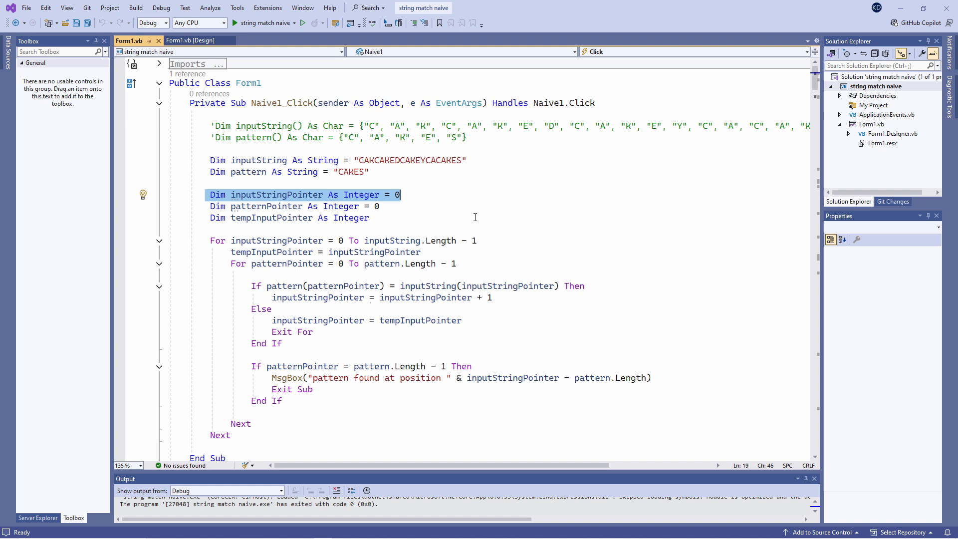
pyautogui.moveTo(179, 220)
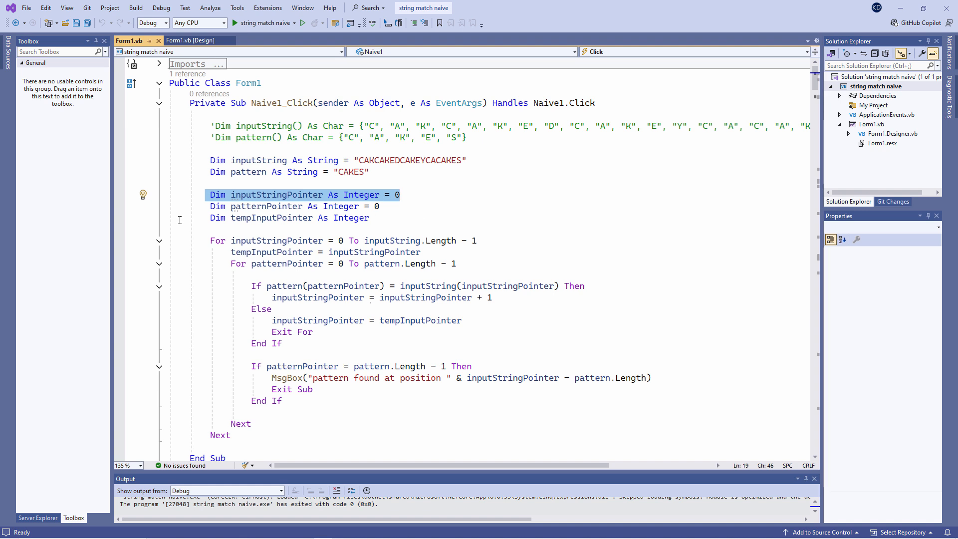
pyautogui.click(418, 205)
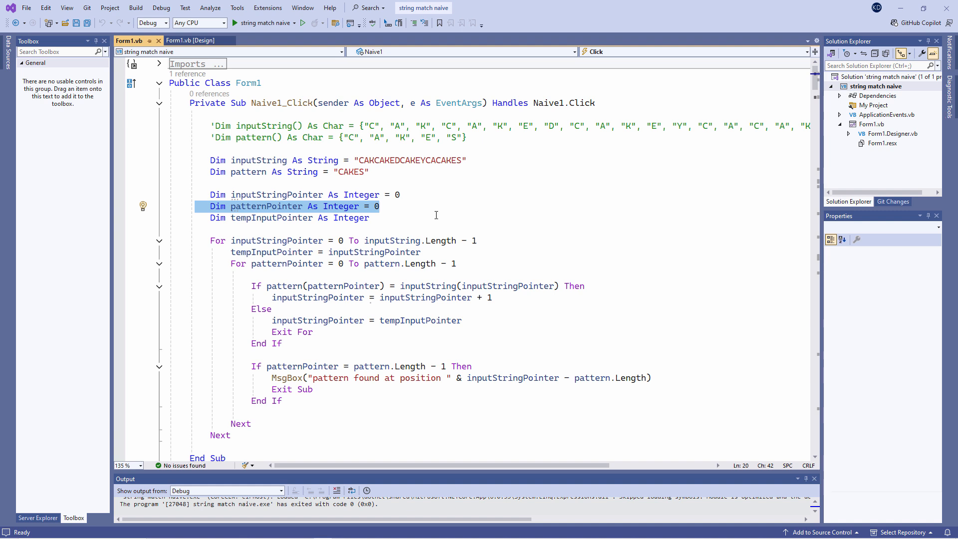
pyautogui.click(204, 217)
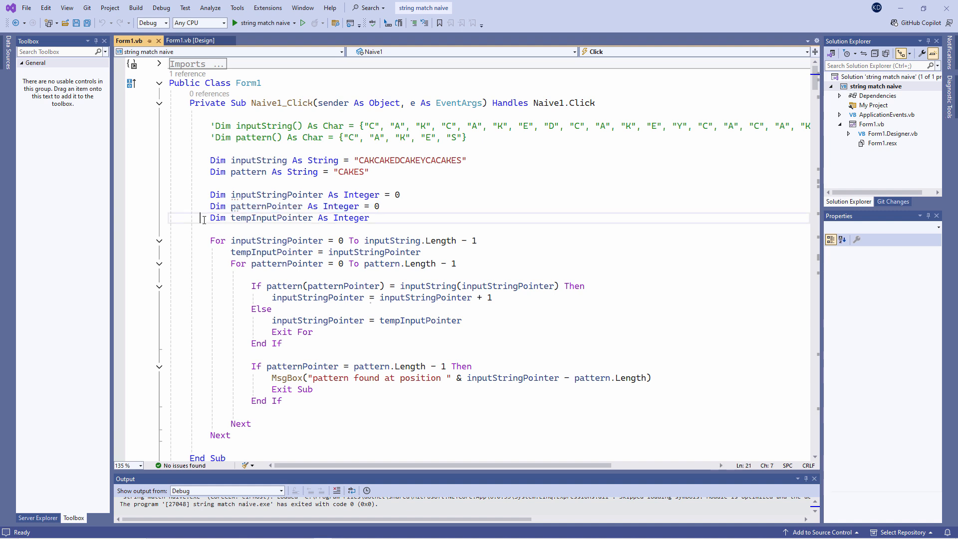
pyautogui.tripleClick(268, 217)
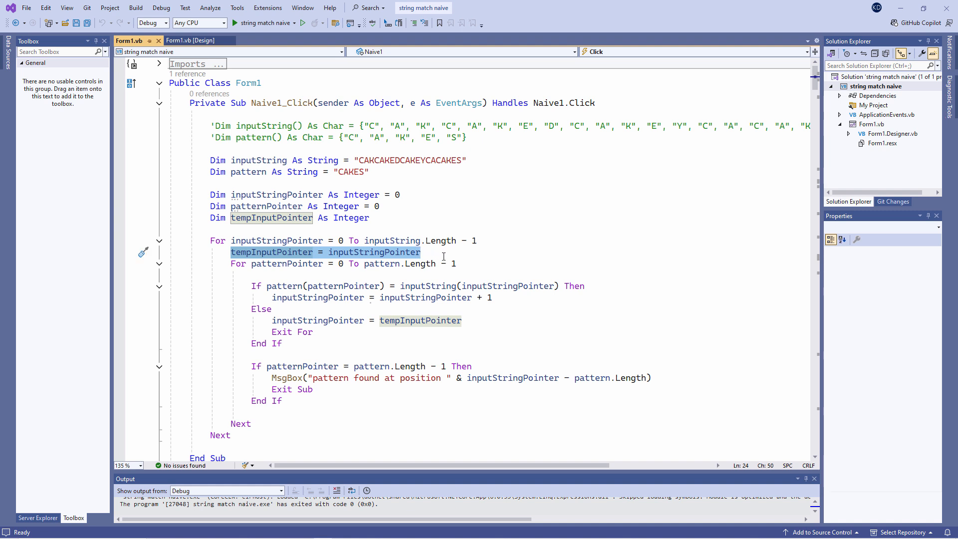
pyautogui.moveTo(497, 254)
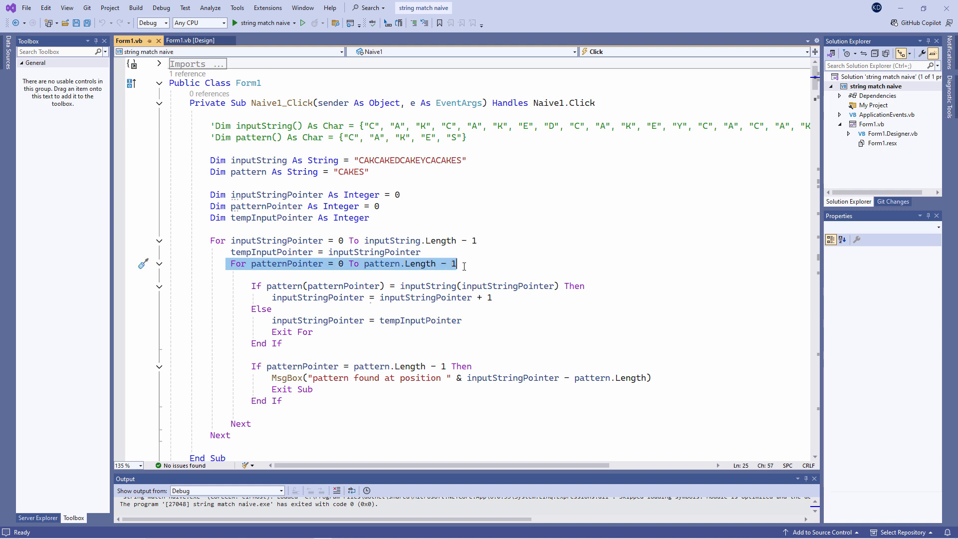
pyautogui.moveTo(383, 263)
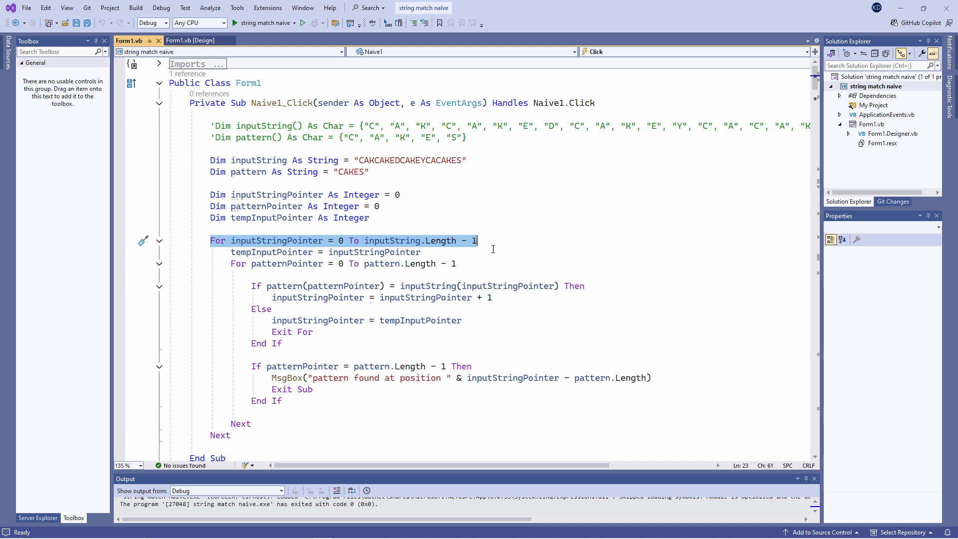
pyautogui.moveTo(497, 250)
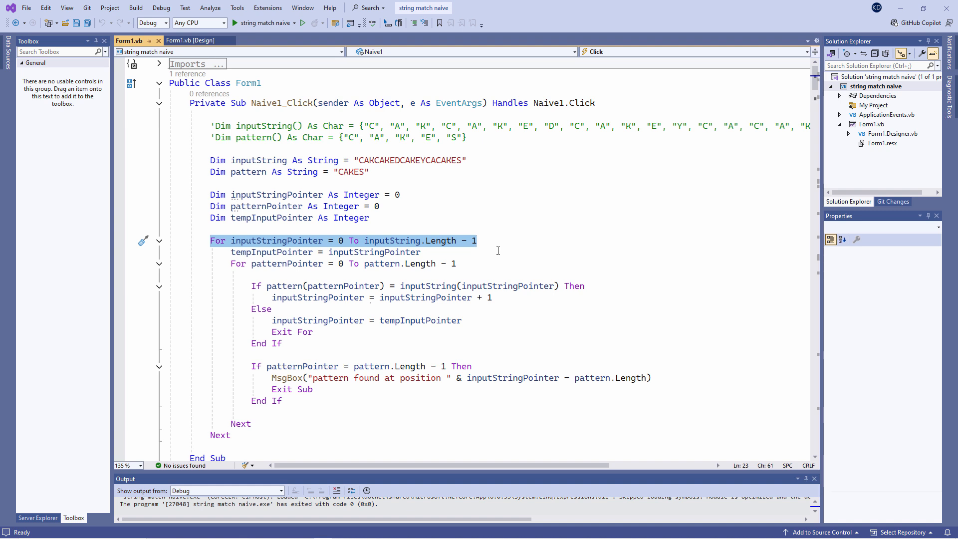
pyautogui.moveTo(278, 353)
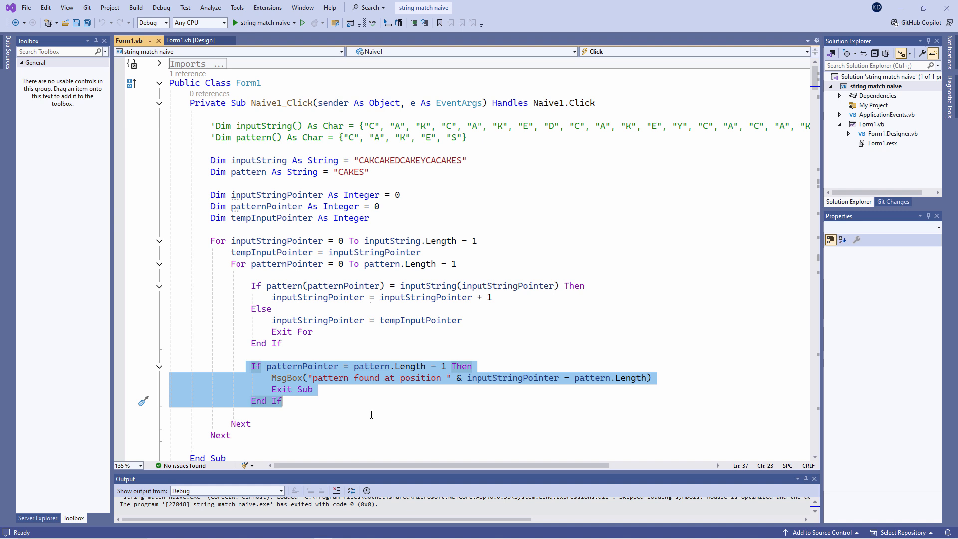
pyautogui.moveTo(418, 407)
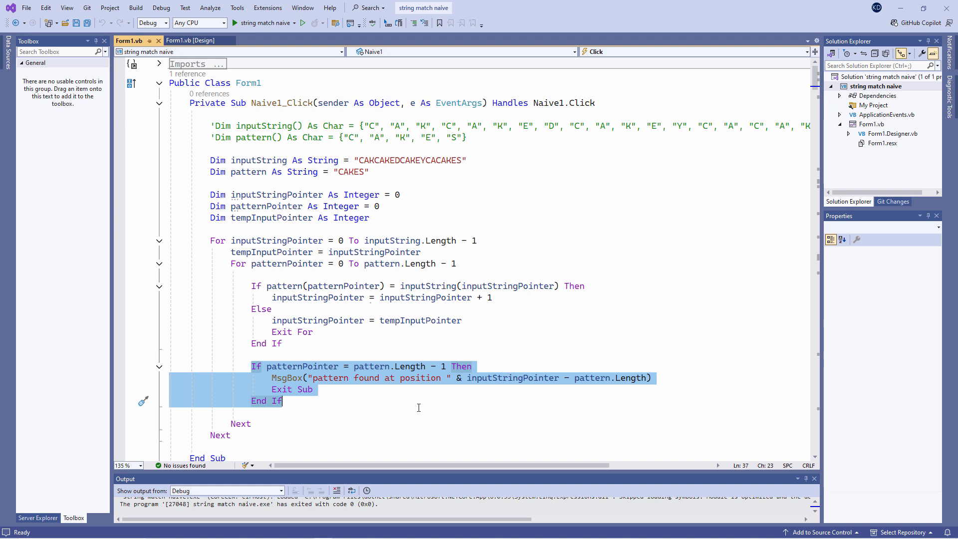
pyautogui.moveTo(448, 397)
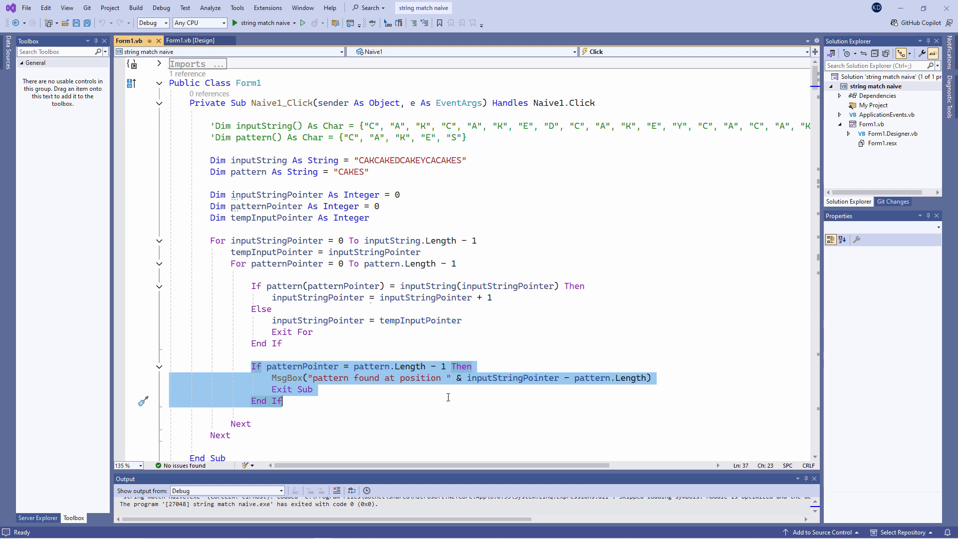
pyautogui.moveTo(483, 391)
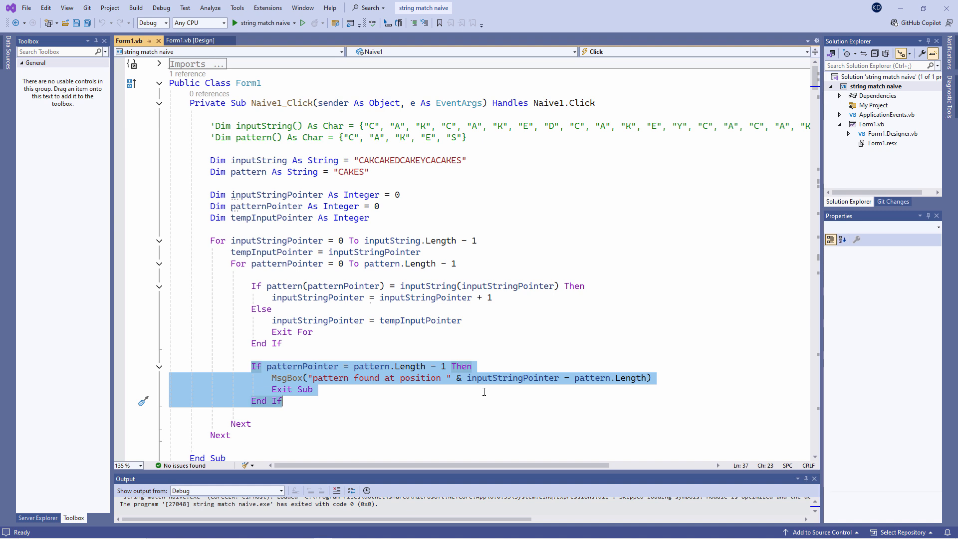
pyautogui.moveTo(501, 383)
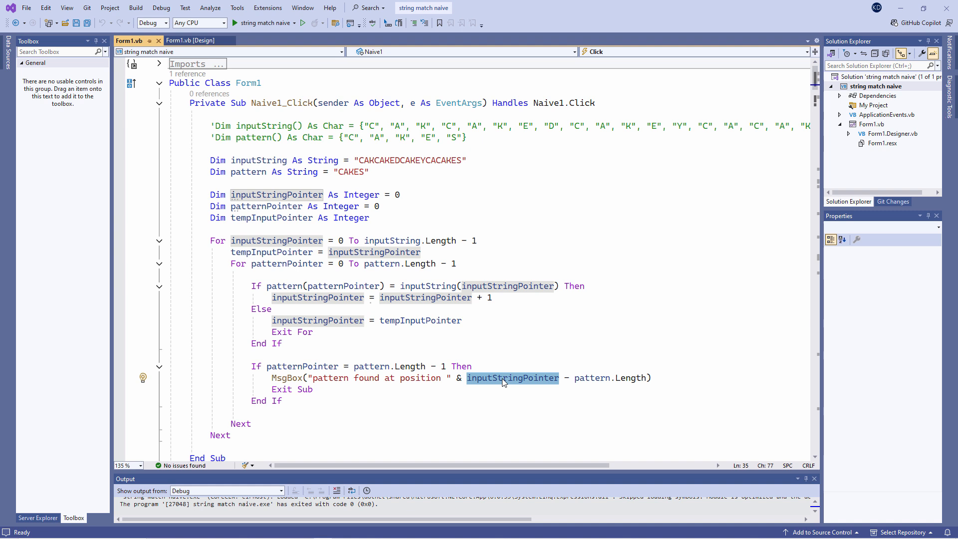
pyautogui.click(562, 377)
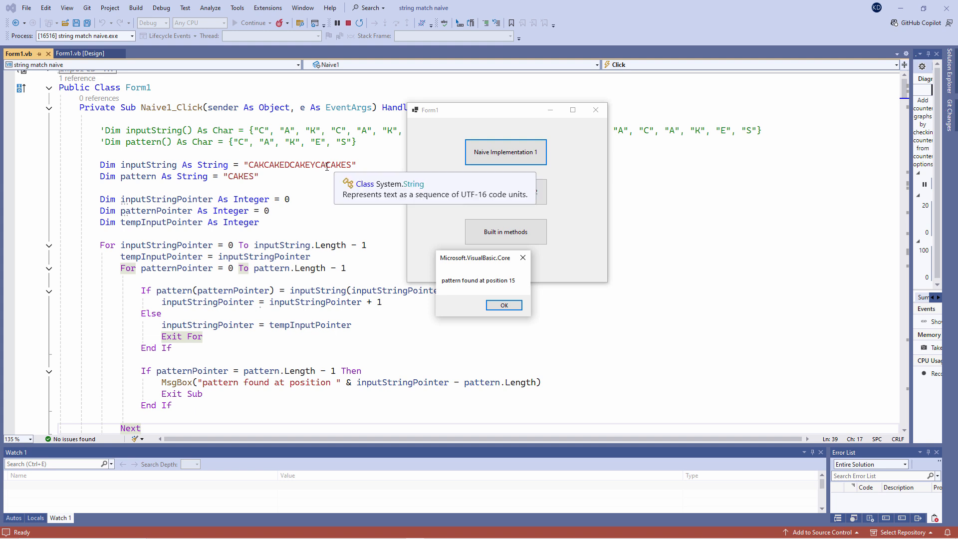
# Step: Dismiss the 'pattern found at position 15' message and close the running test form
pyautogui.click(502, 305)
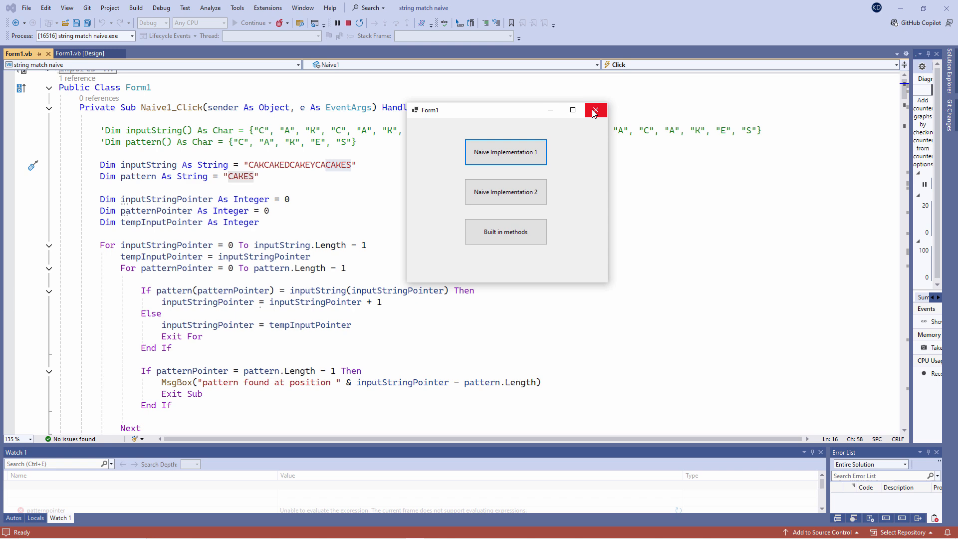
pyautogui.click(594, 110)
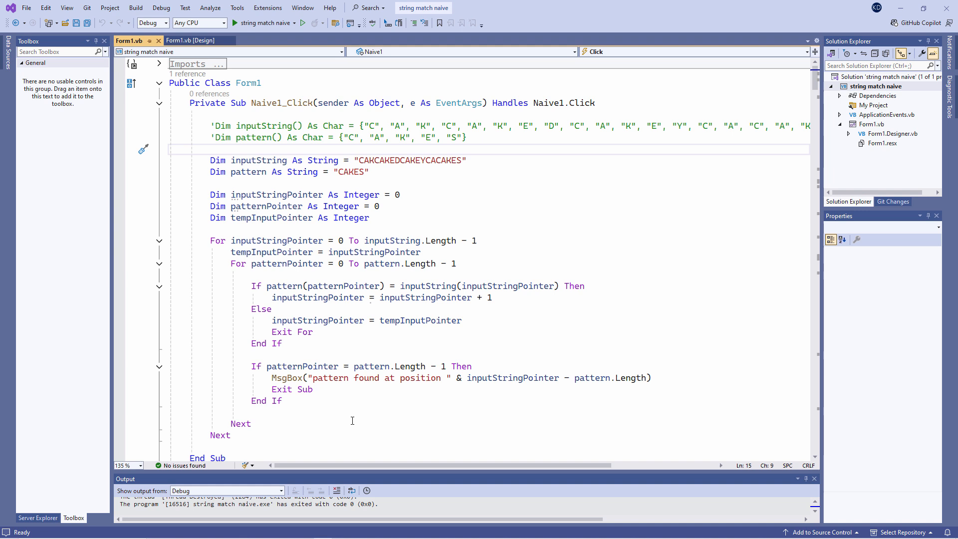
pyautogui.click(210, 148)
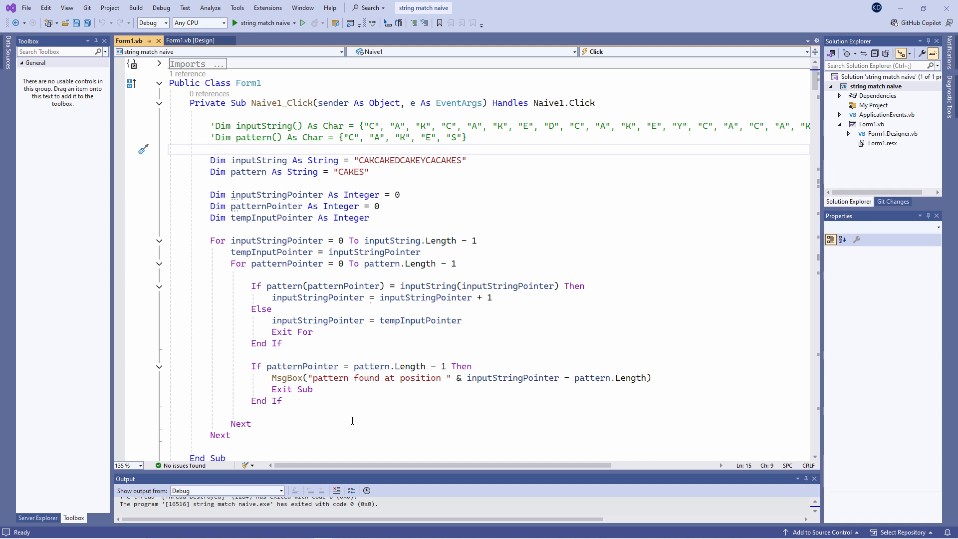
pyautogui.click(211, 149)
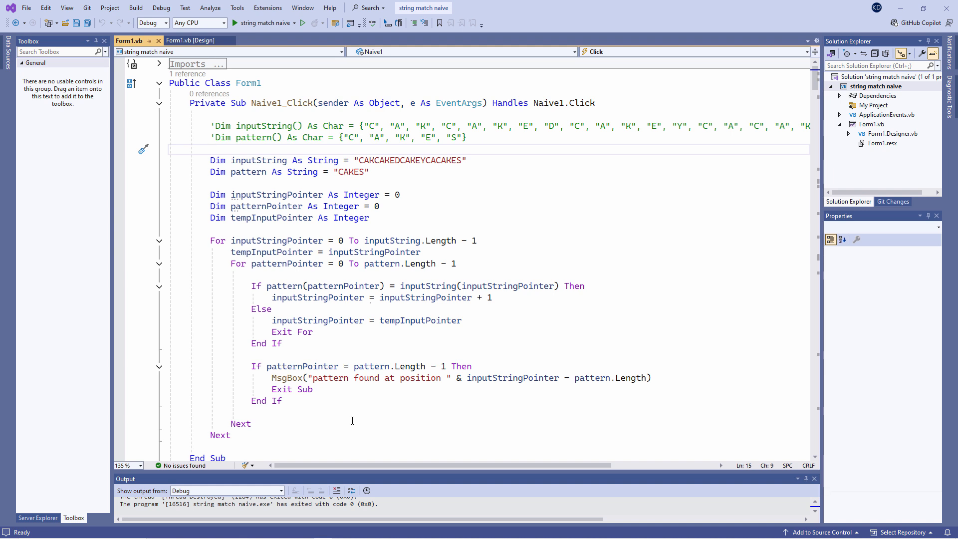
pyautogui.click(210, 148)
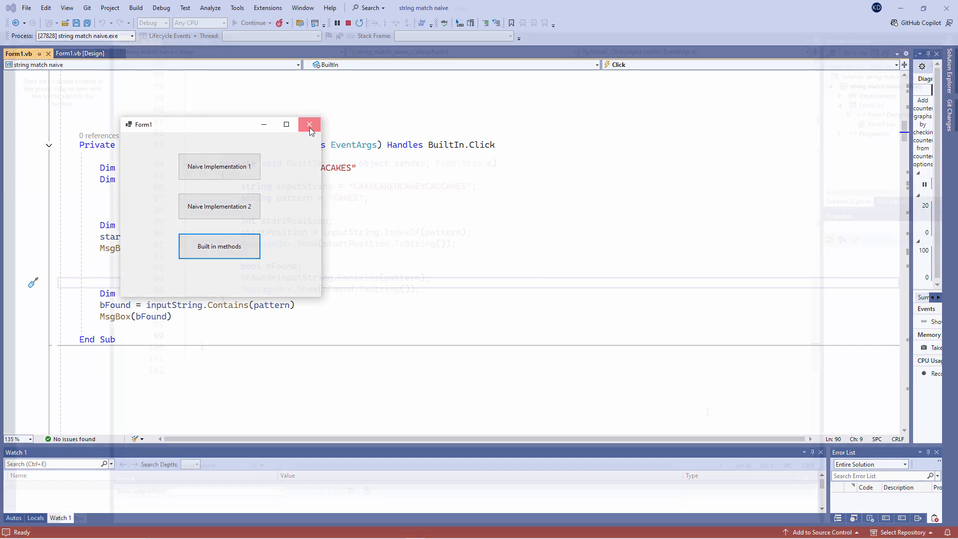
# Step: Close the running VB test form before the C# project is shown
pyautogui.click(309, 124)
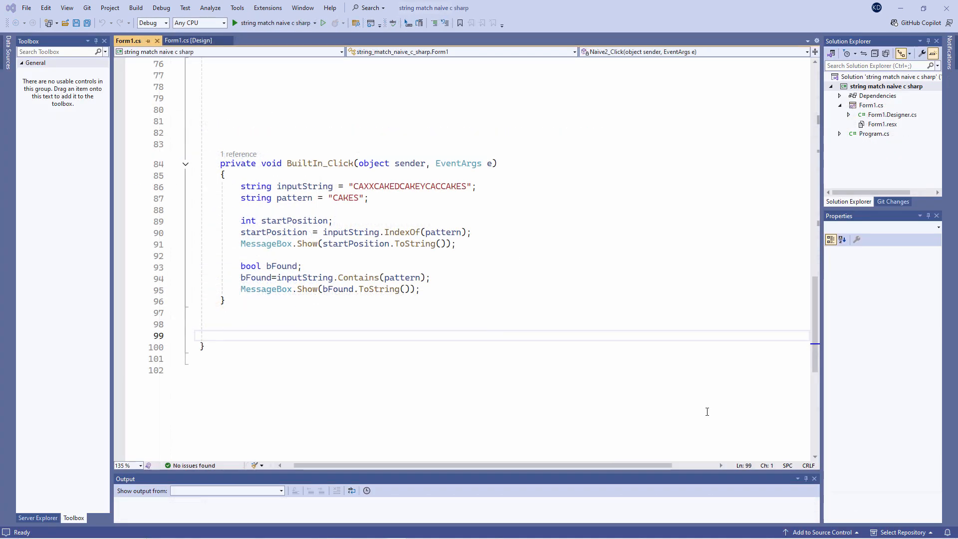